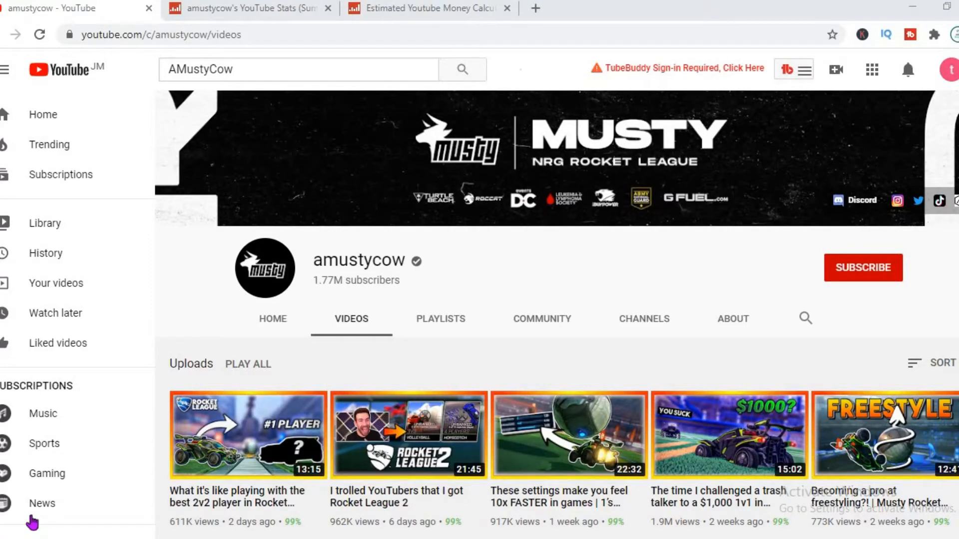
mouse_move(468, 476)
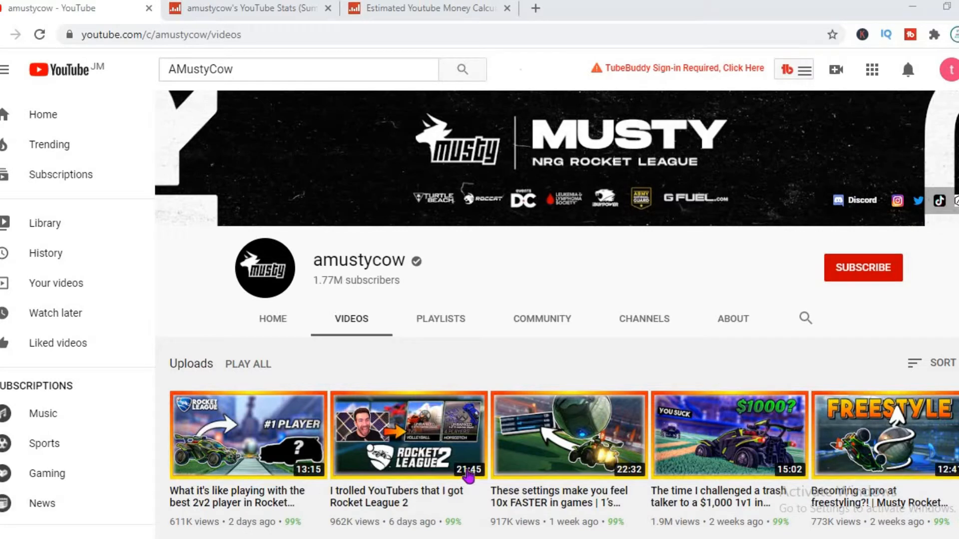
mouse_move(591, 315)
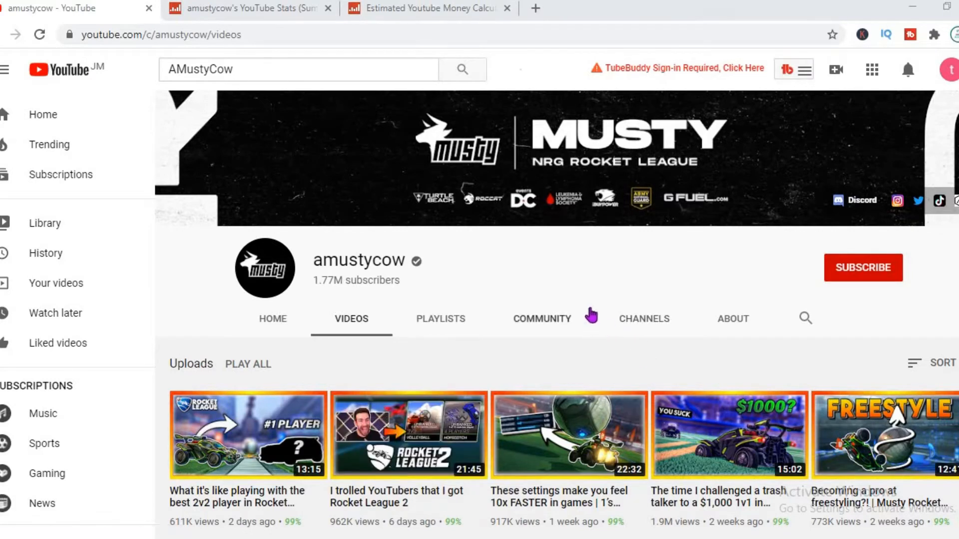
mouse_move(244, 20)
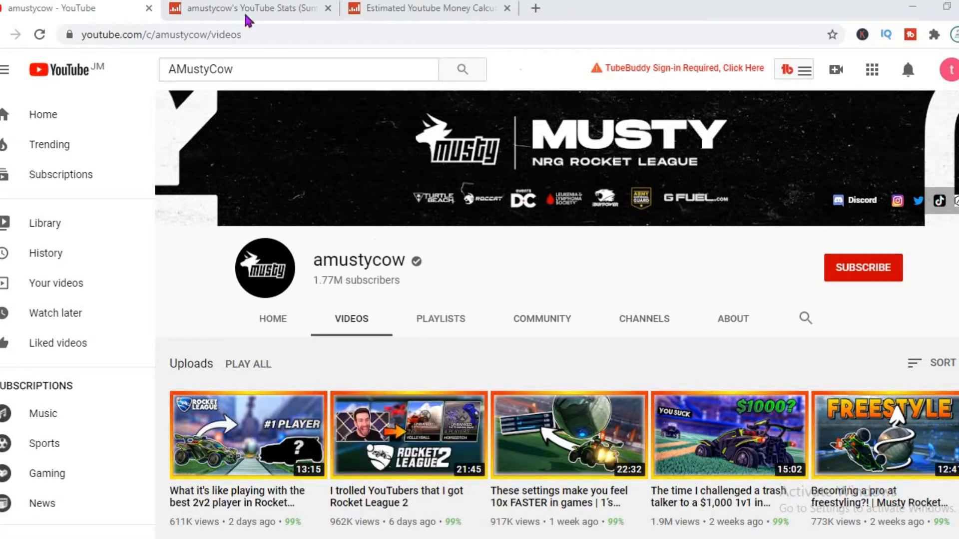
mouse_move(244, 8)
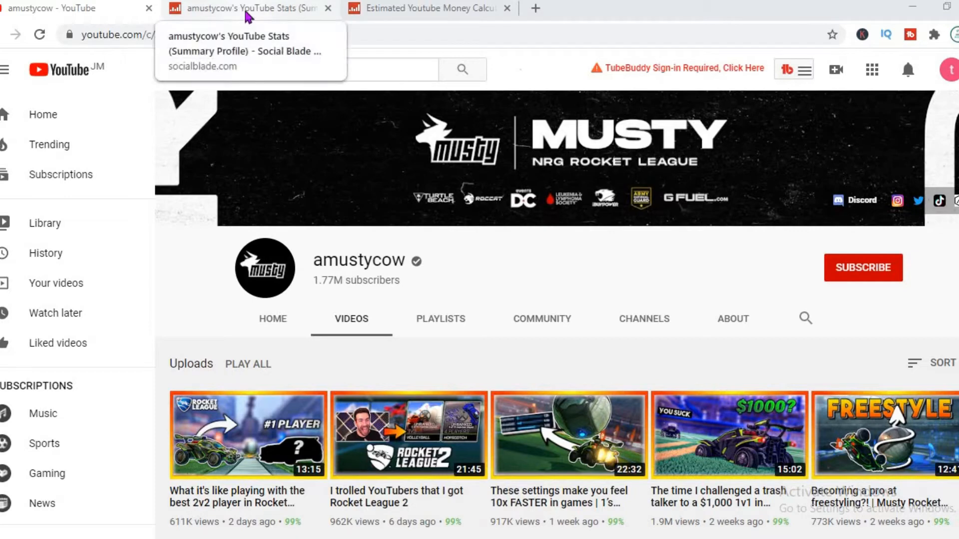
Step: View amustycow's Social Blade stats, then its estimated earnings calculator
click(251, 9)
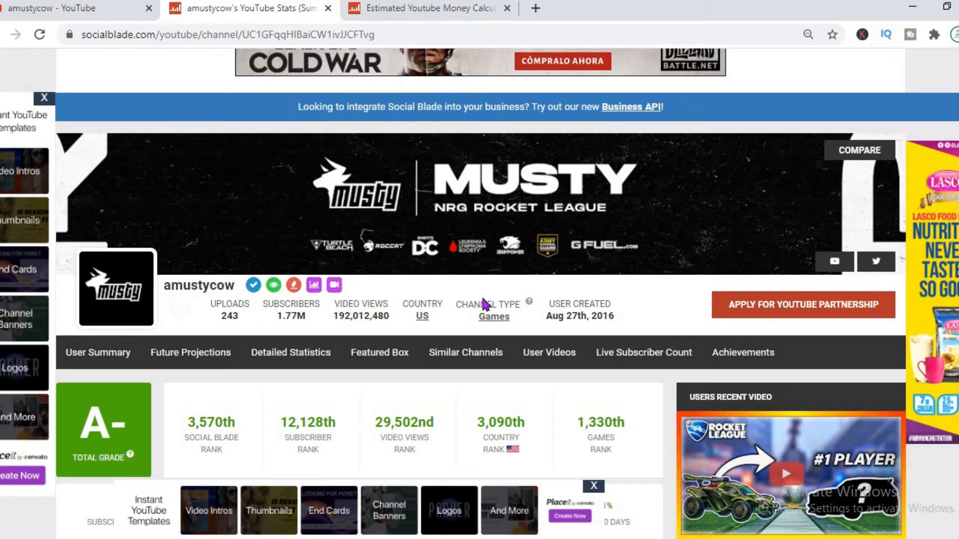
mouse_move(444, 276)
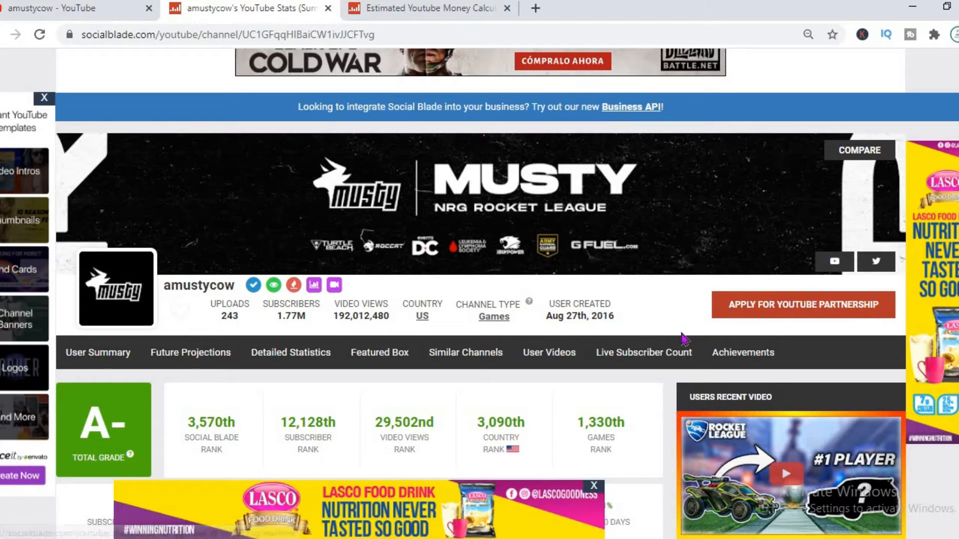
mouse_move(654, 314)
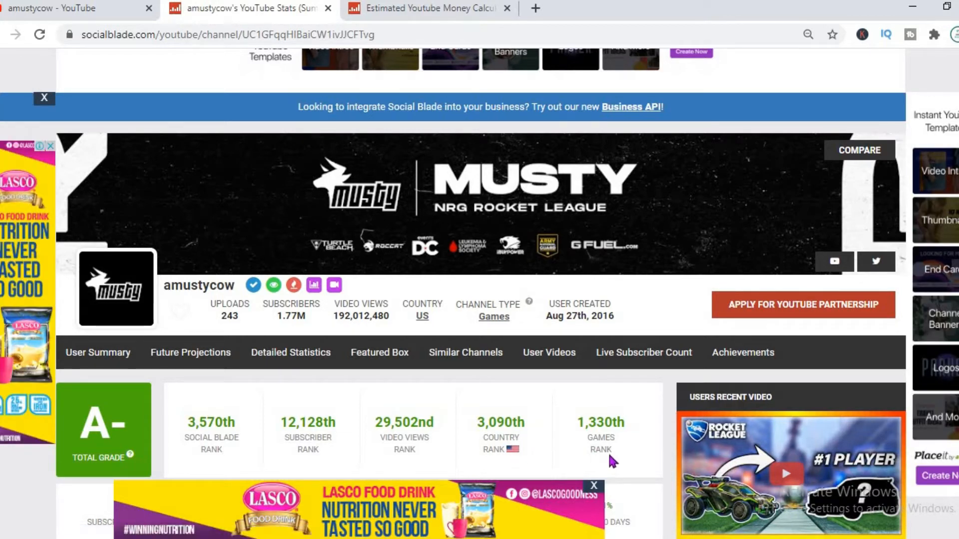
mouse_move(616, 428)
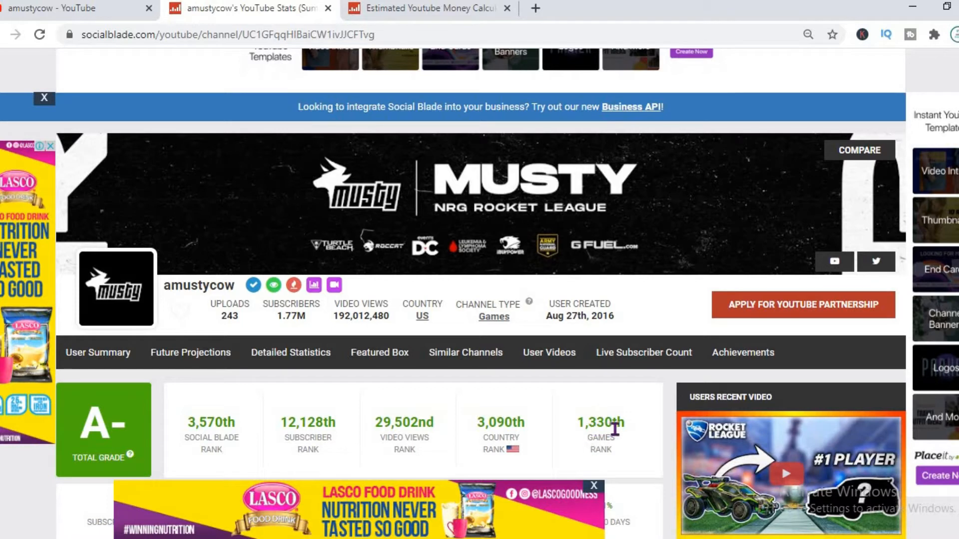
mouse_move(641, 420)
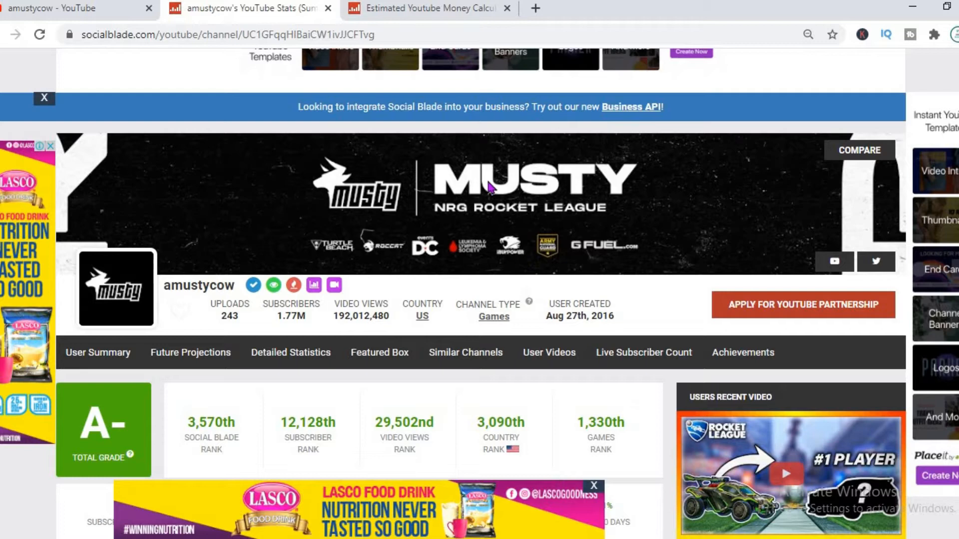
click(422, 8)
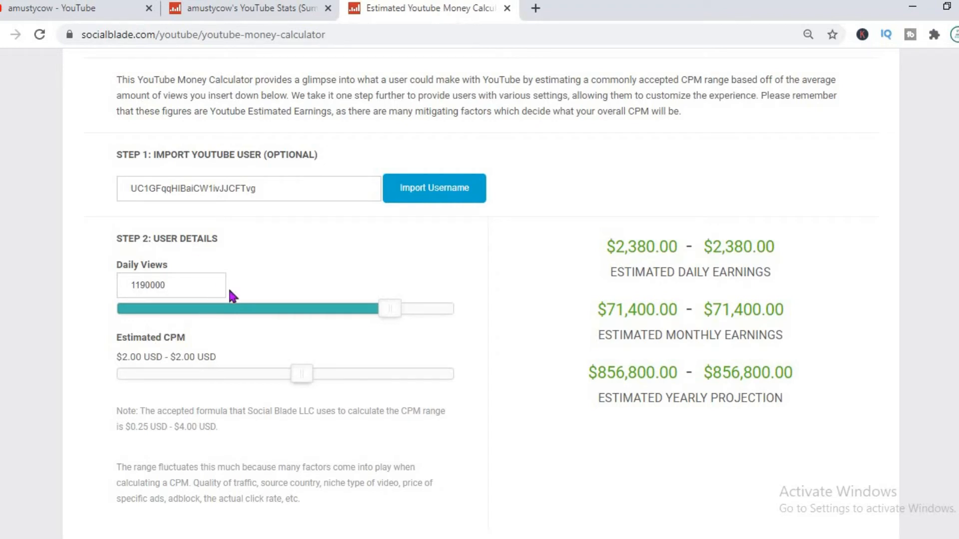
mouse_move(478, 295)
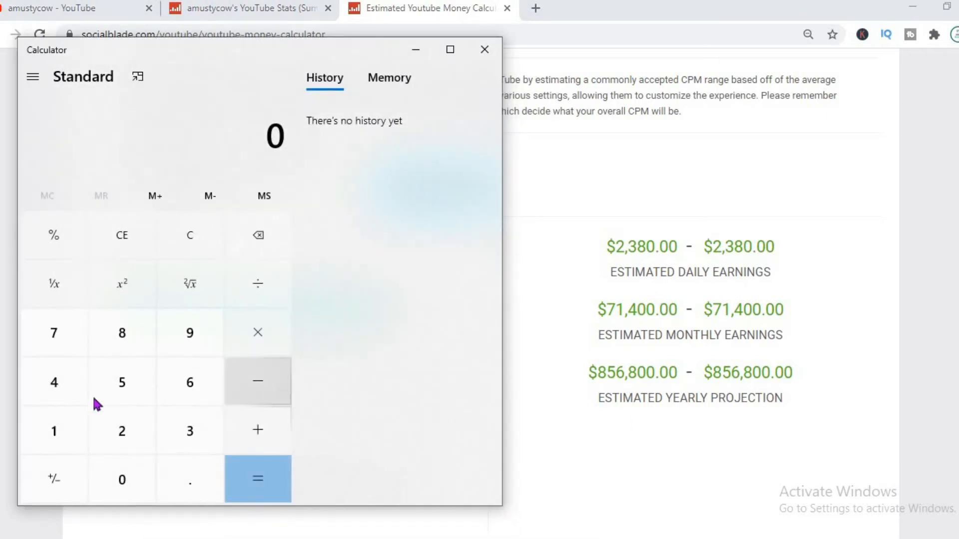
Step: Multiply the $2,380 daily estimate by 0.55 in Calculator, giving 1,309
click(122, 431)
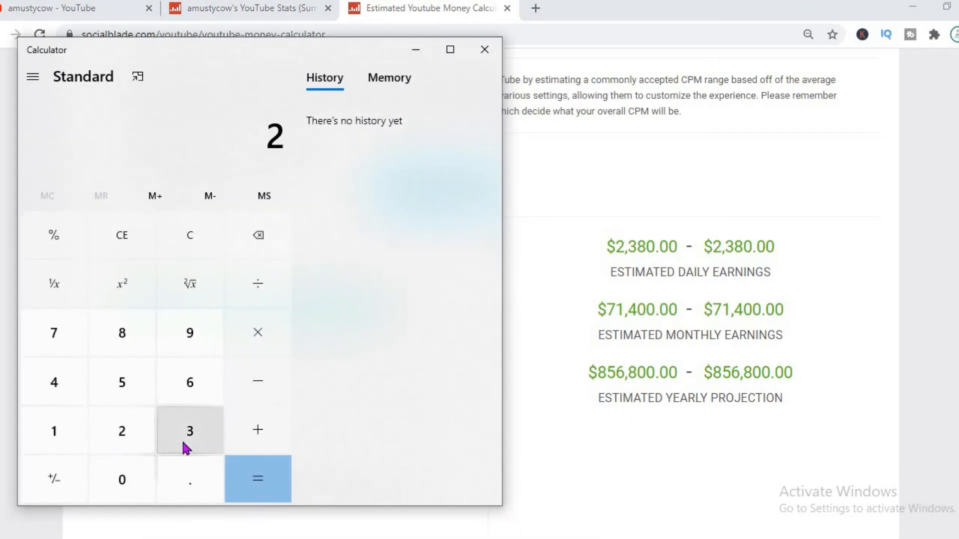
click(121, 332)
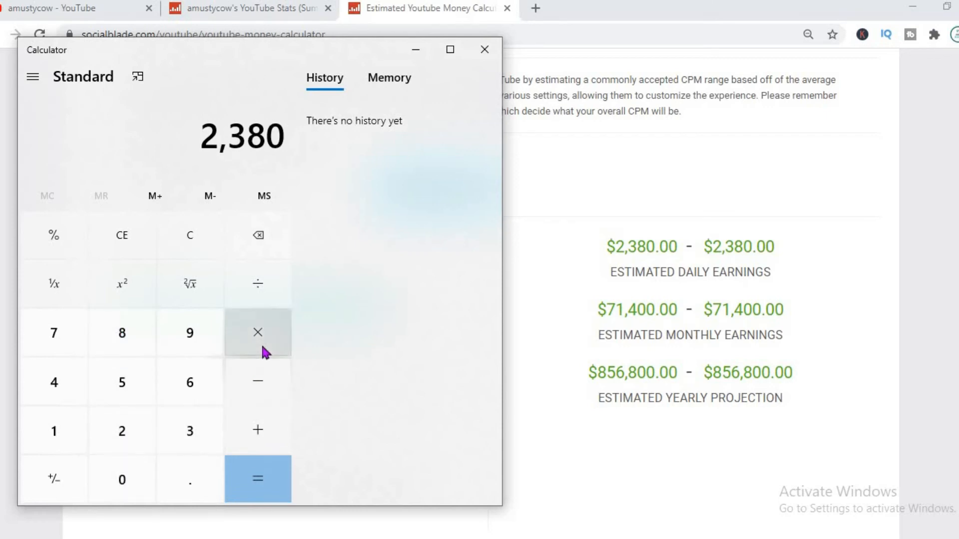
click(257, 333)
text(0.)
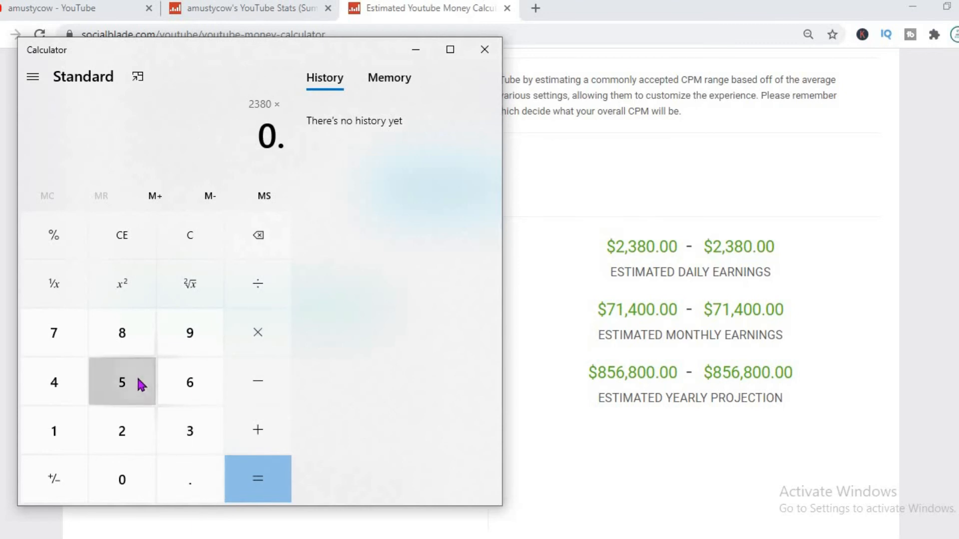
click(258, 479)
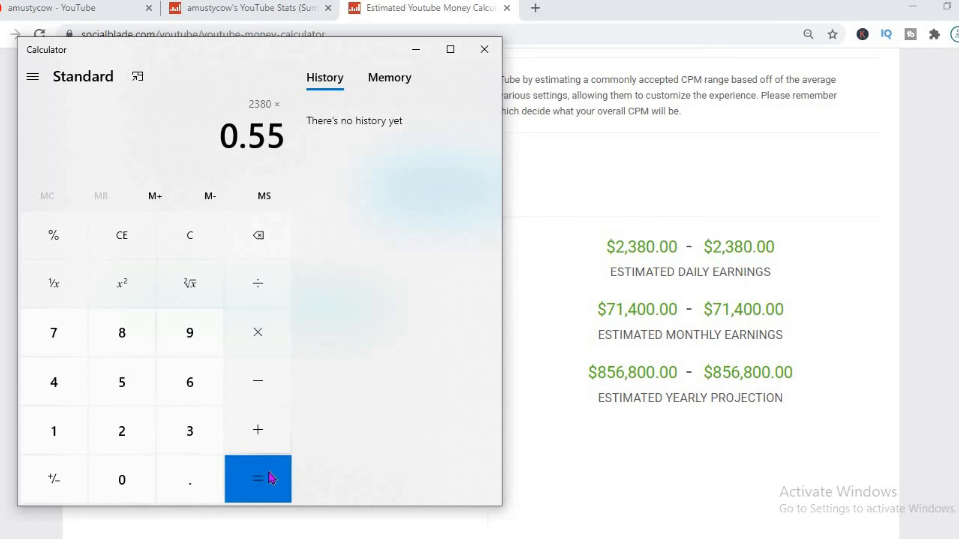
click(258, 479)
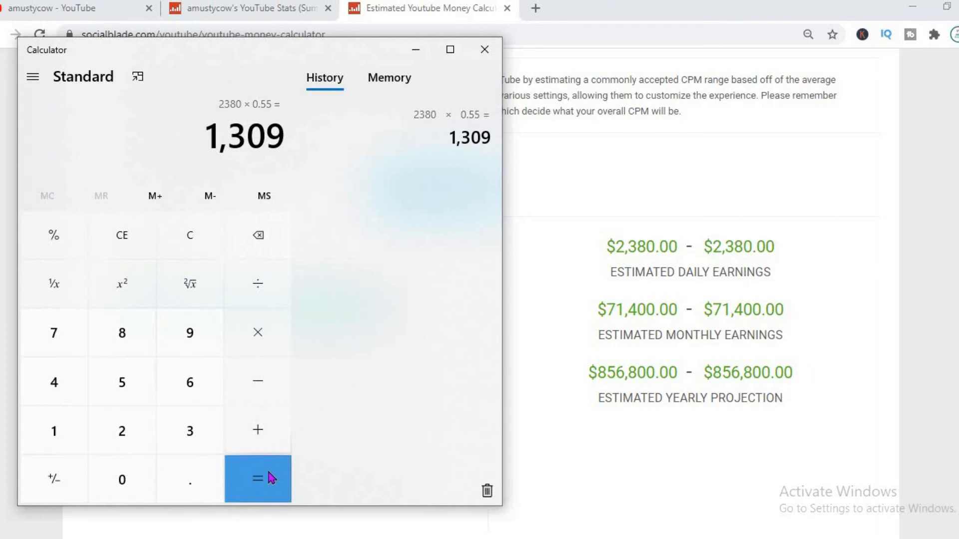
mouse_move(258, 332)
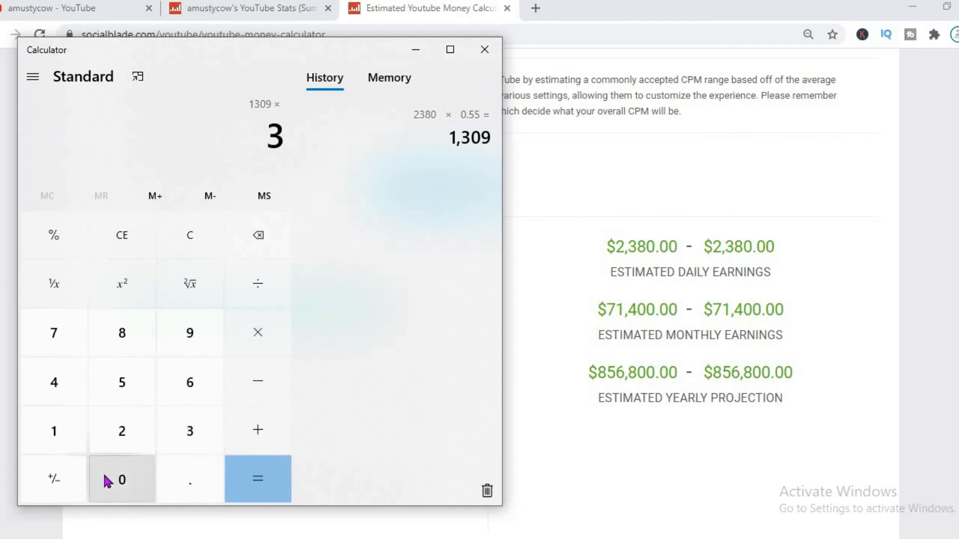
Step: Multiply 1,309 by 30 for 39,270 monthly, then by 12 for 471,240 yearly
click(122, 479)
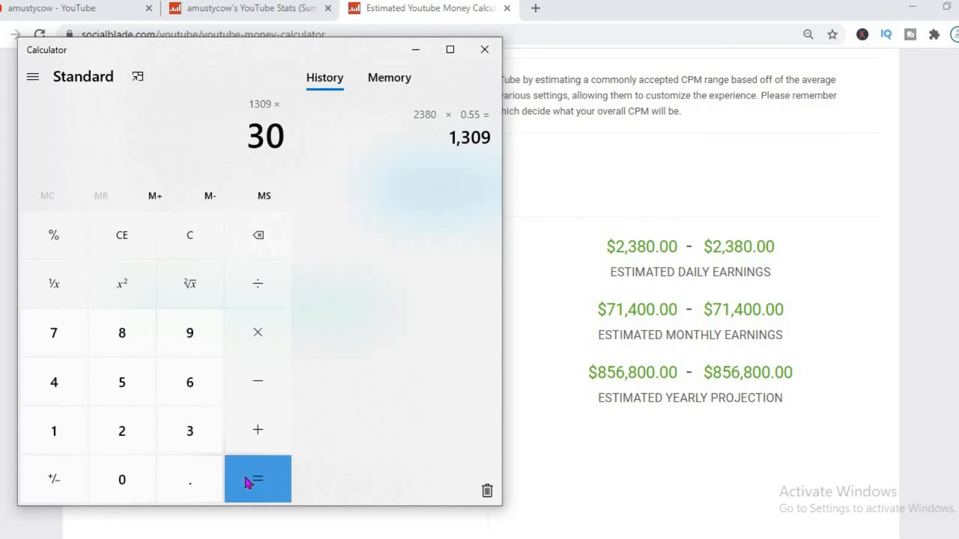
click(258, 478)
text(12)
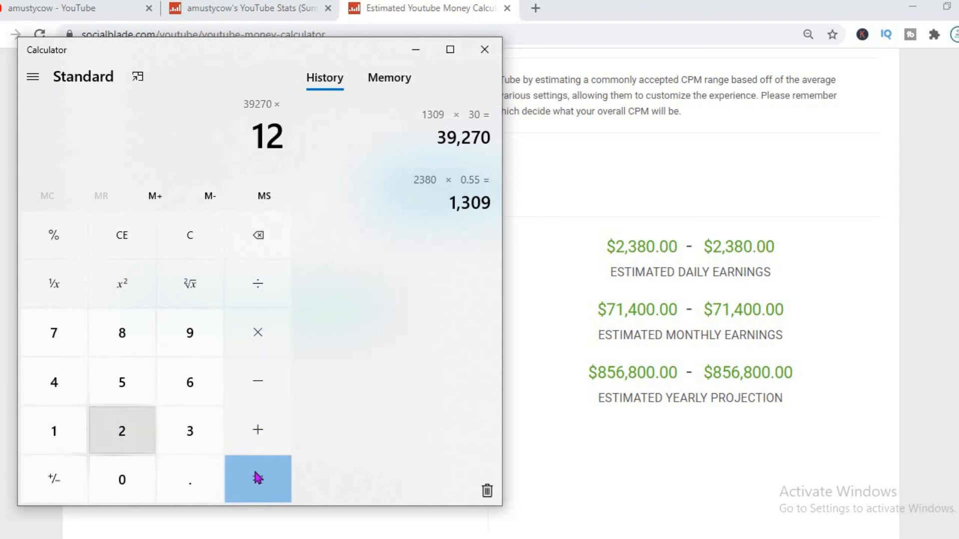
click(258, 479)
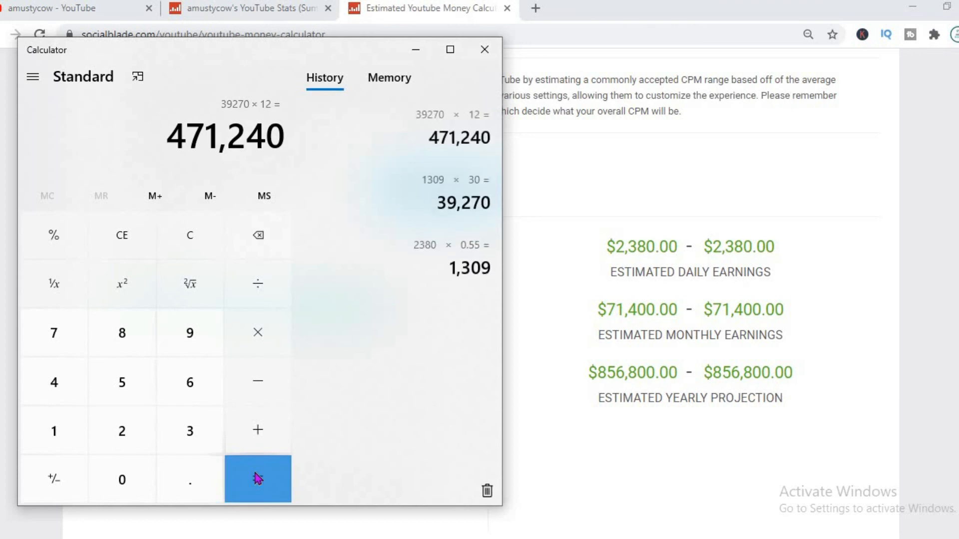